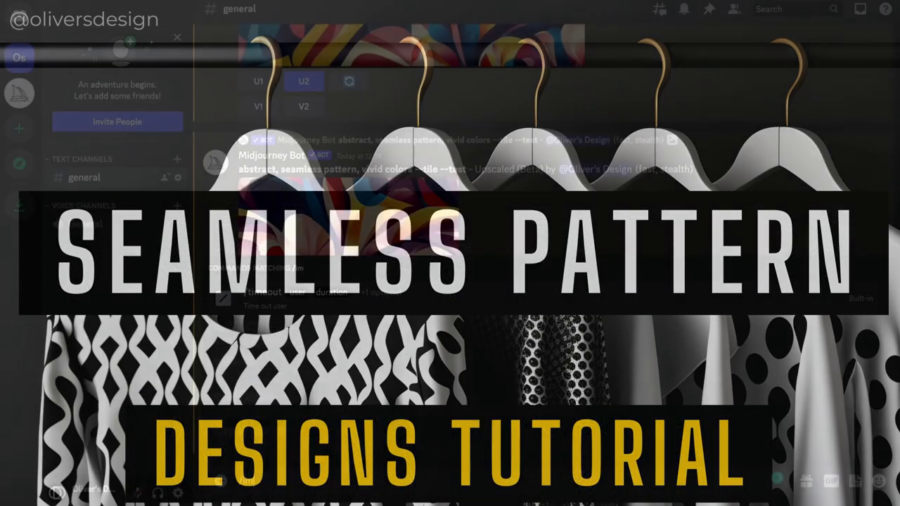
# Type /im in the Midjourney message box to list matching slash commands.
pyautogui.write('/im')
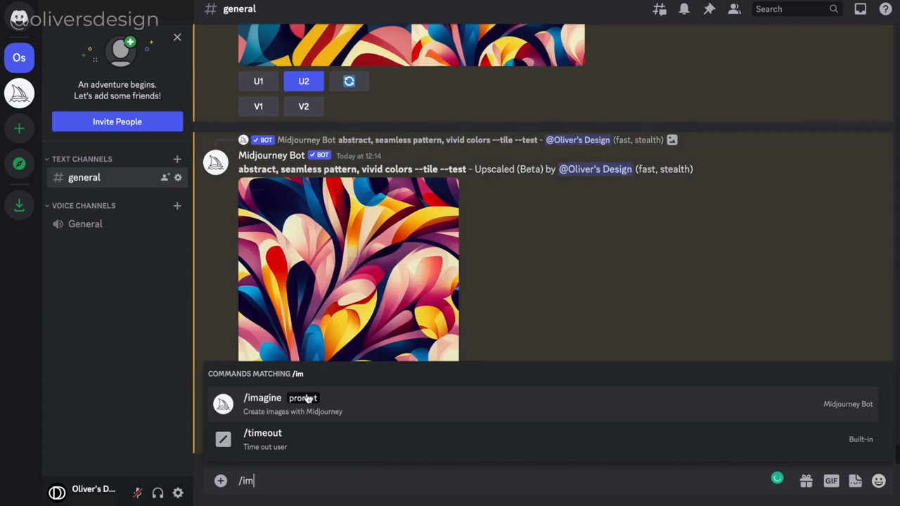
# Prompt /imagine with 'abstract, seamless pattern, black and white --tile --test'.
pyautogui.click(262, 398)
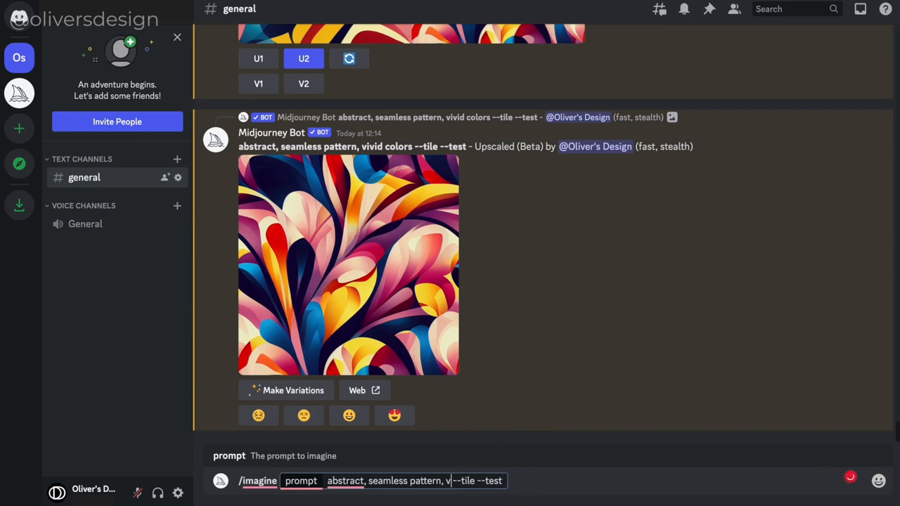
pyautogui.write('bla')
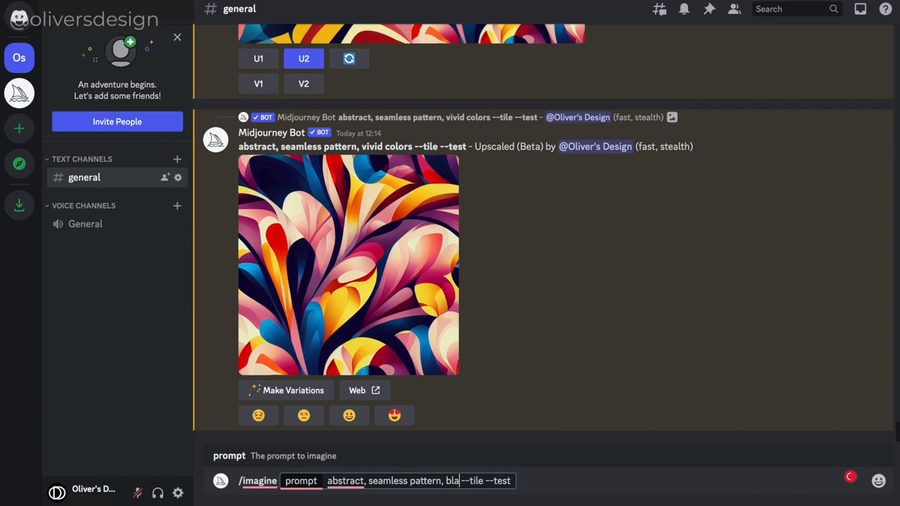
pyautogui.write('black and white')
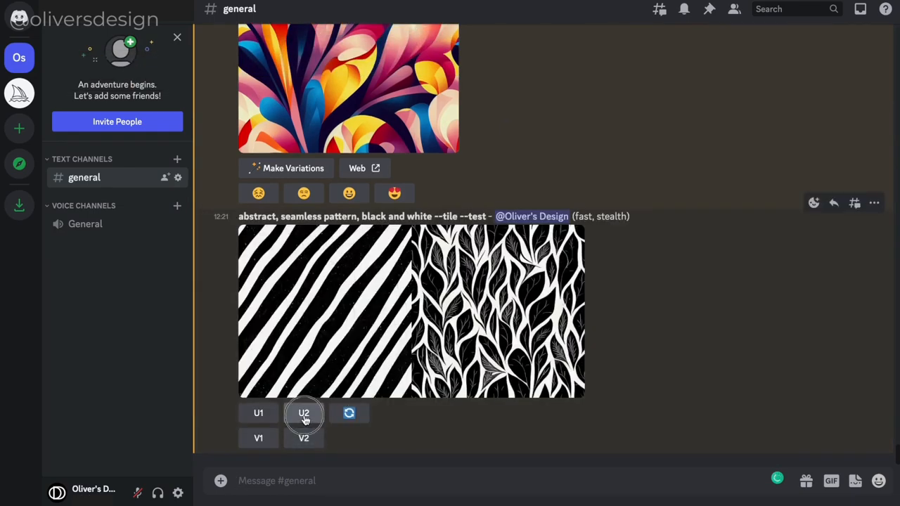
# Upscale the second (leaf) result with U2, then switch to Canva's home page.
pyautogui.click(303, 413)
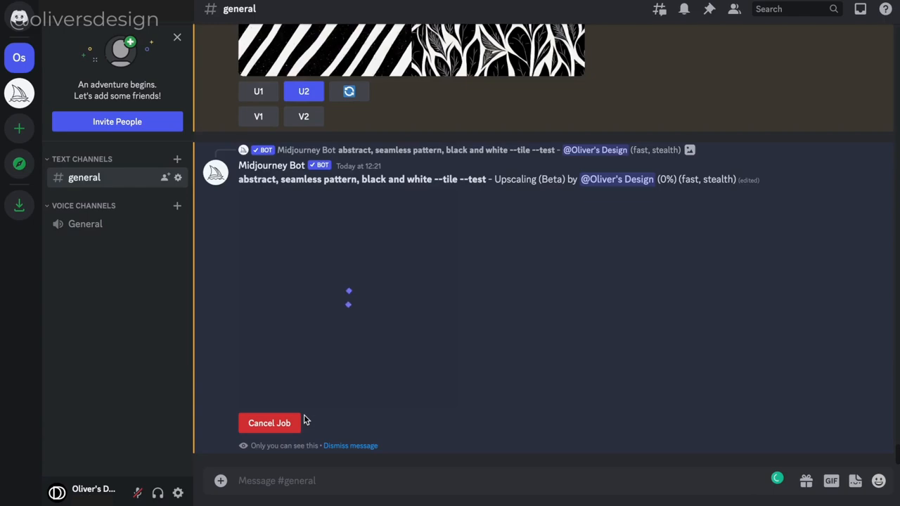
pyautogui.click(412, 49)
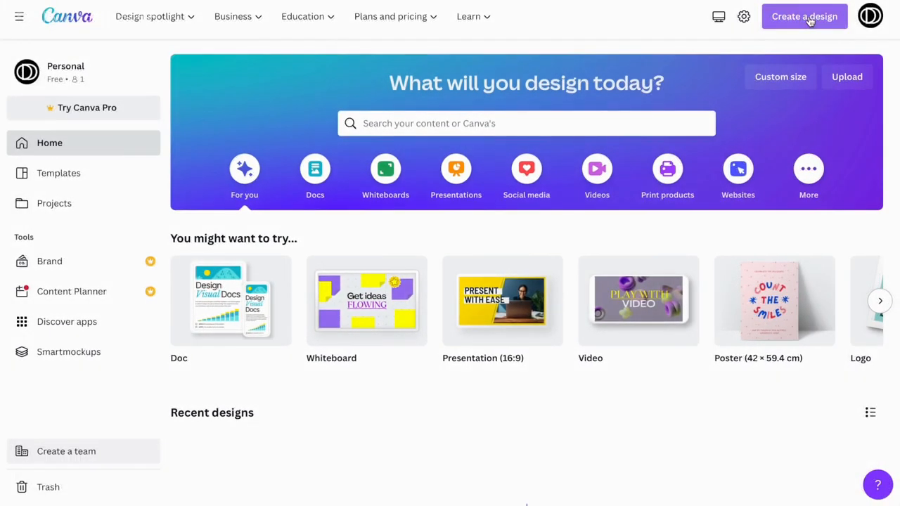
# Create a custom-size Canva design of 5000 × 5000 px.
pyautogui.click(805, 17)
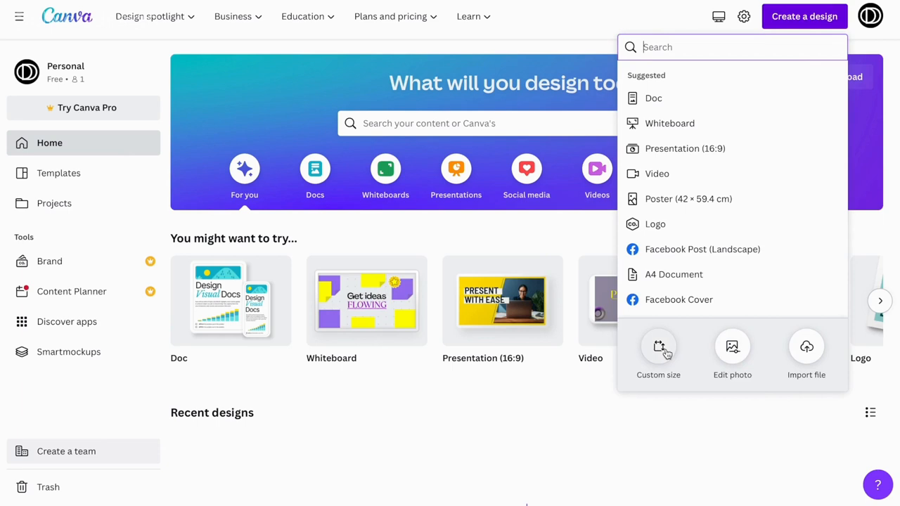
pyautogui.click(658, 352)
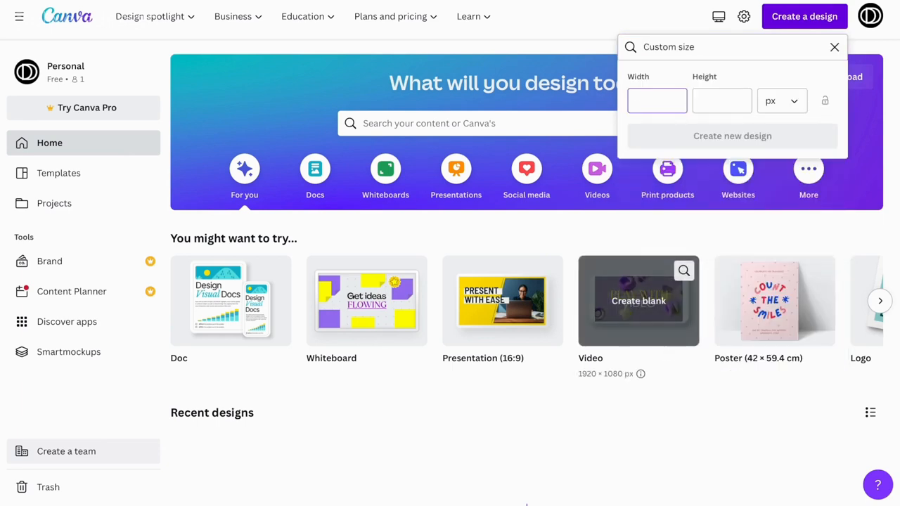
pyautogui.write('5000')
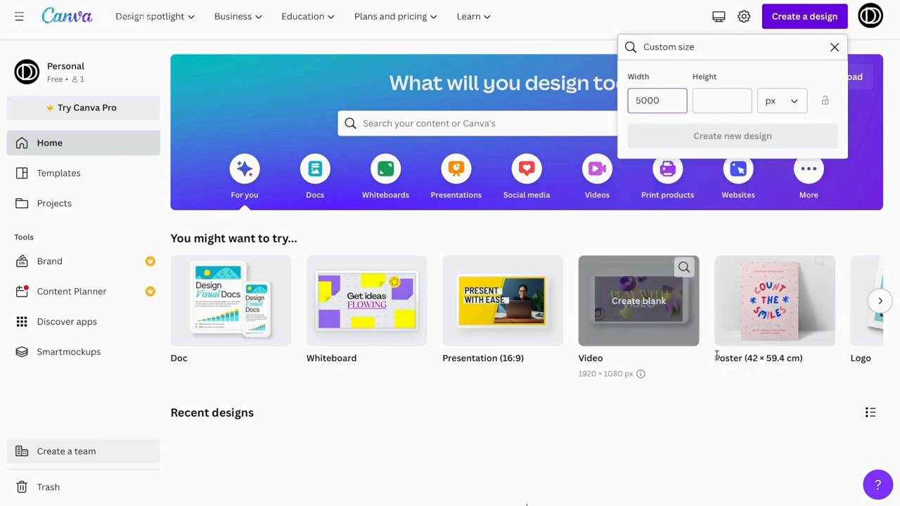
pyautogui.write('5000')
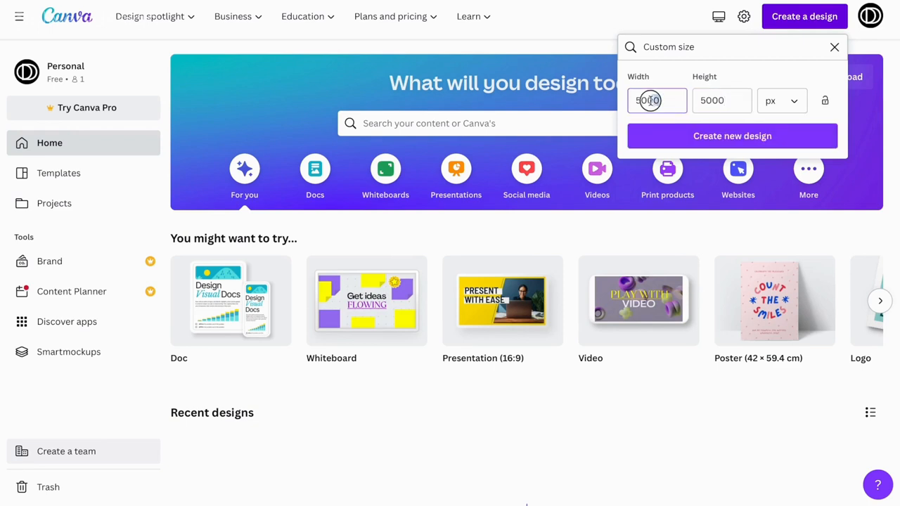
pyautogui.click(722, 101)
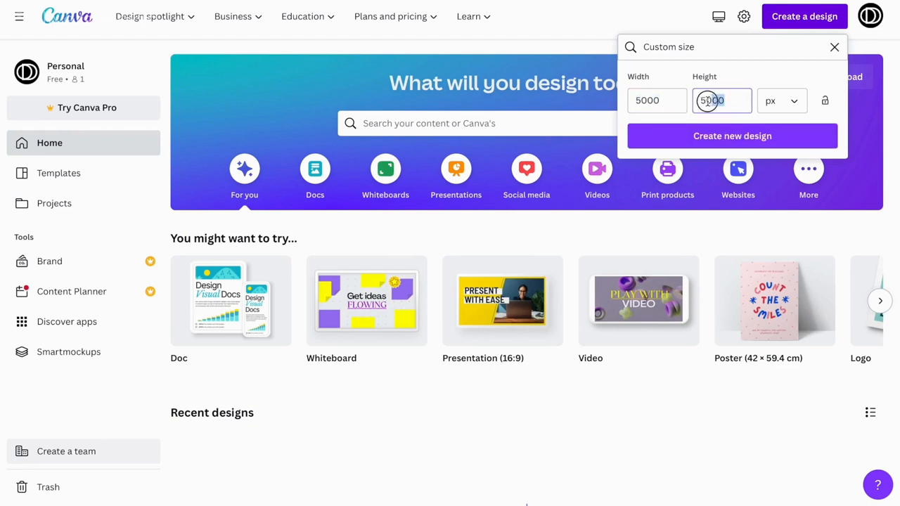
pyautogui.click(732, 136)
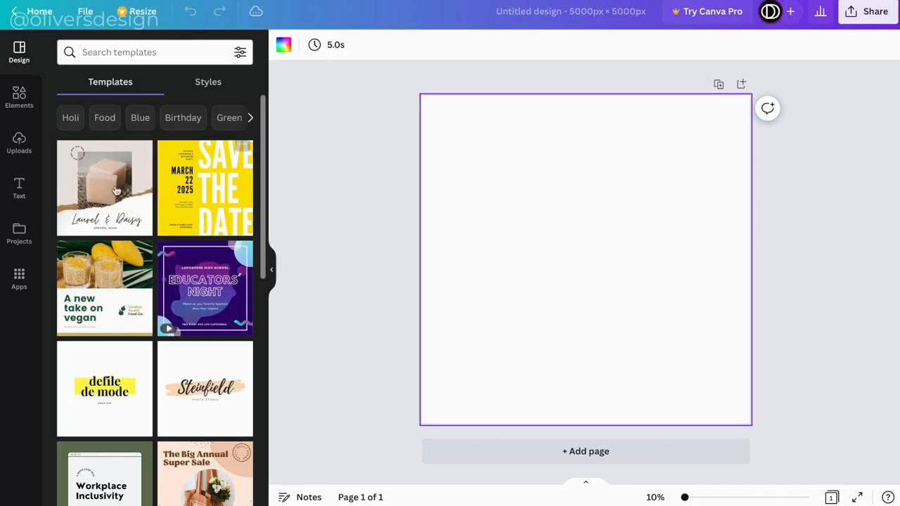
# Add the 4x4 grid layout from the Elements Grids section to the page.
pyautogui.click(19, 98)
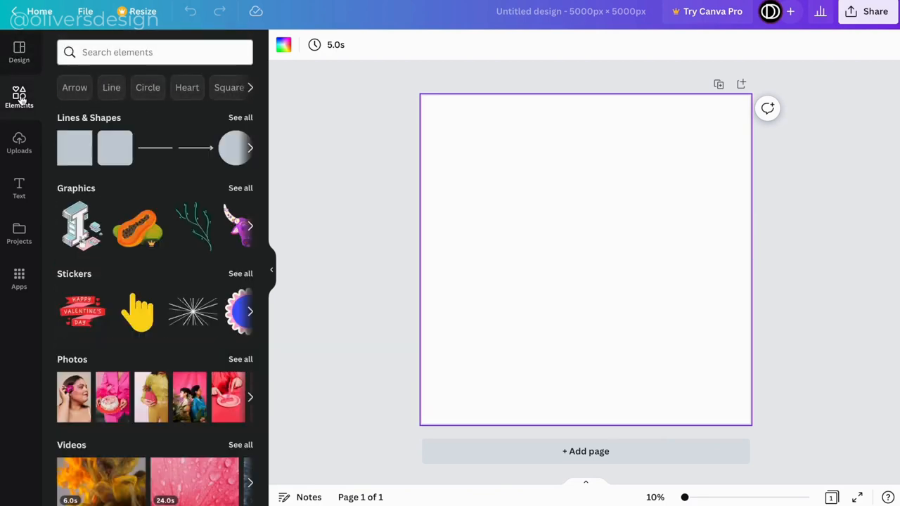
pyautogui.scroll(-3)
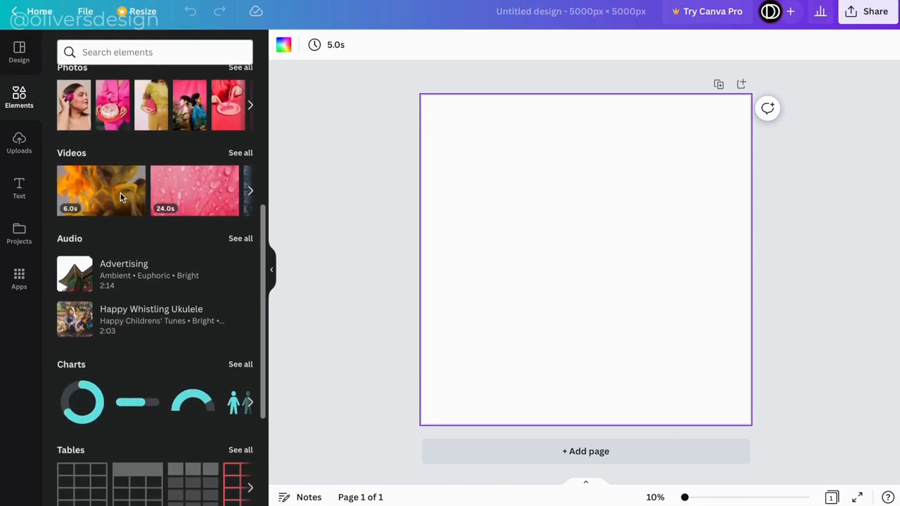
pyautogui.scroll(-3)
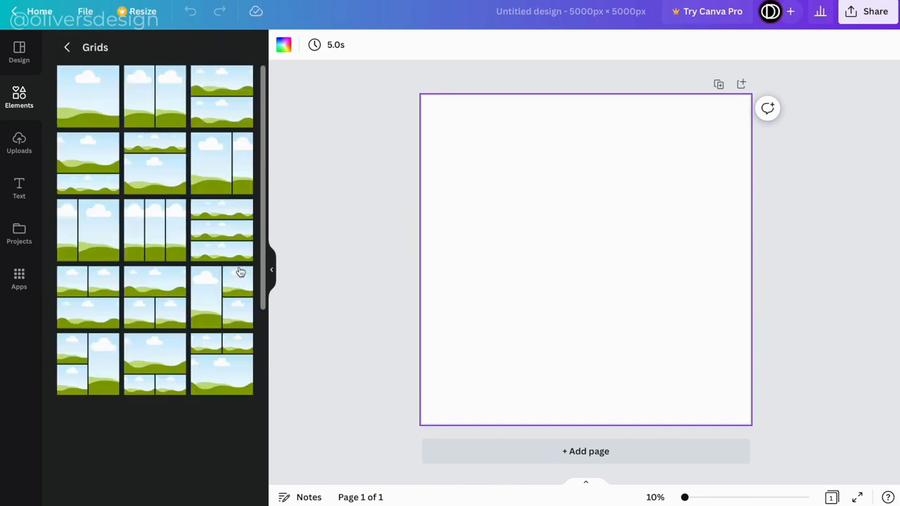
pyautogui.scroll(-3)
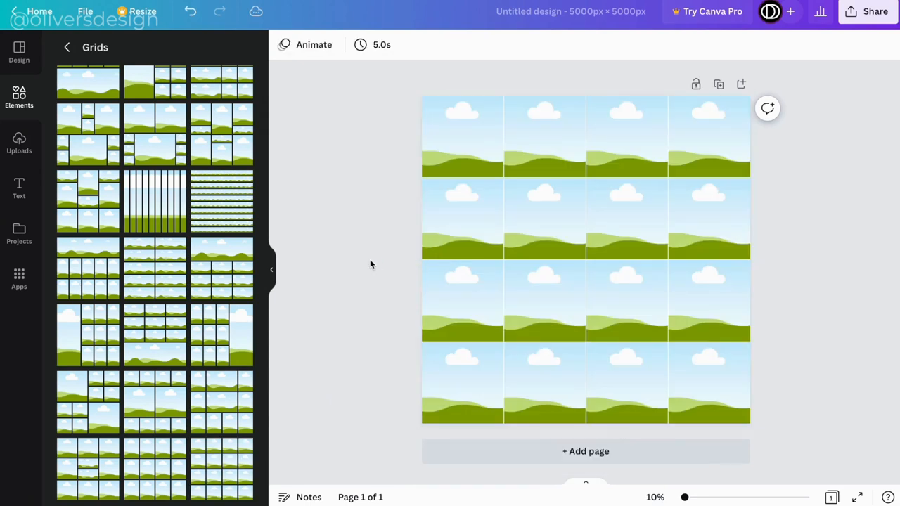
pyautogui.moveTo(747, 478)
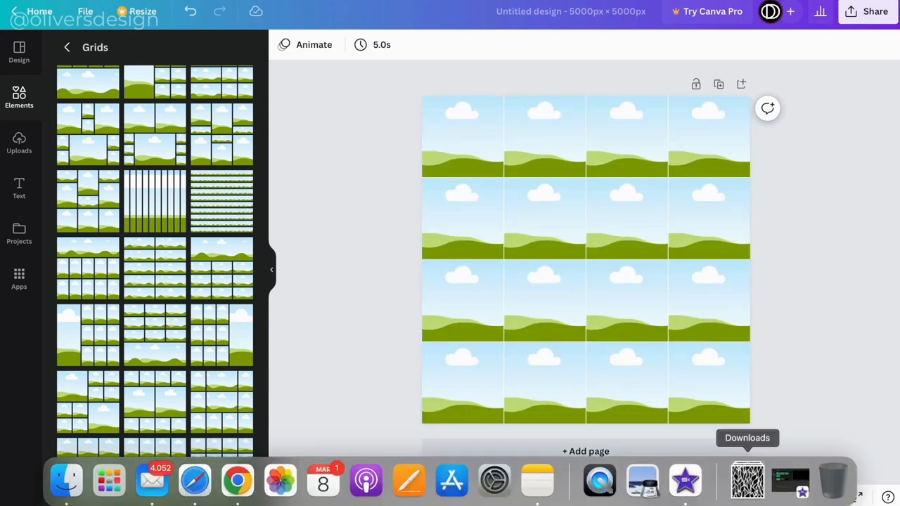
# Fill the grid with the uploaded leaf pattern image, deselect to preview, then open Share.
pyautogui.click(19, 143)
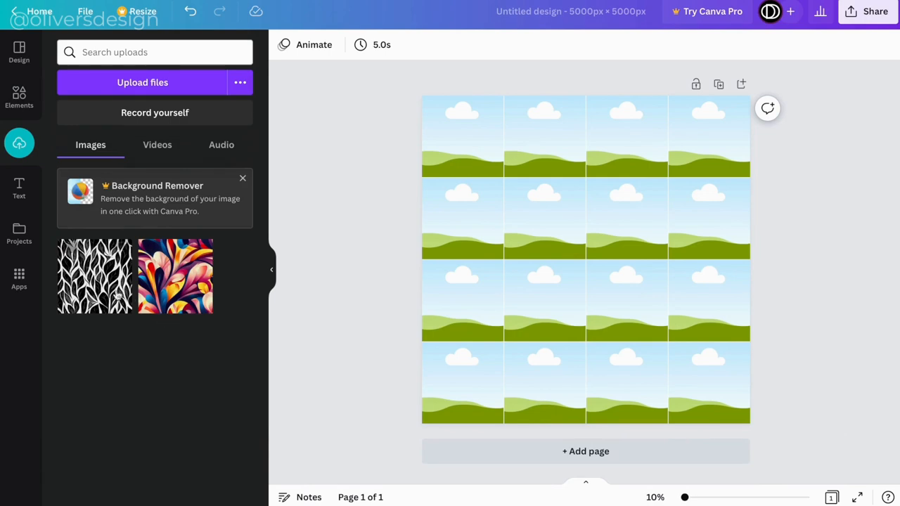
pyautogui.click(94, 275)
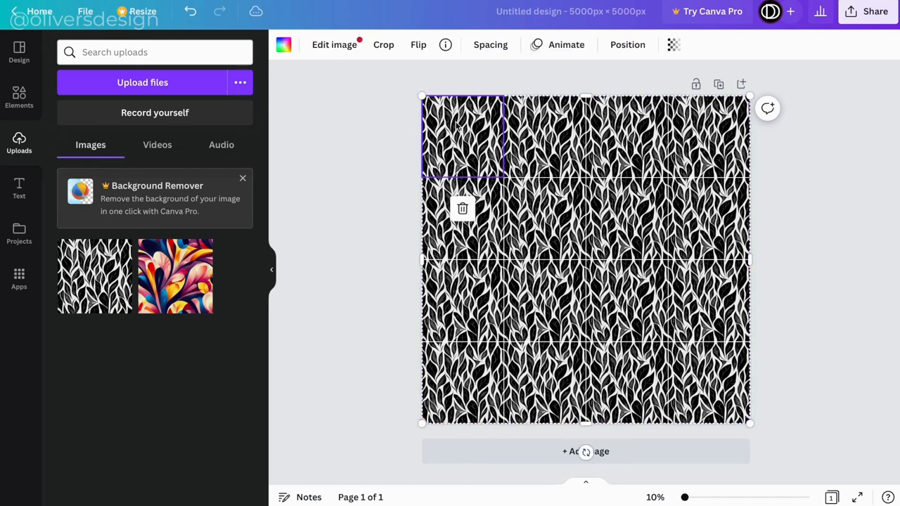
pyautogui.click(490, 45)
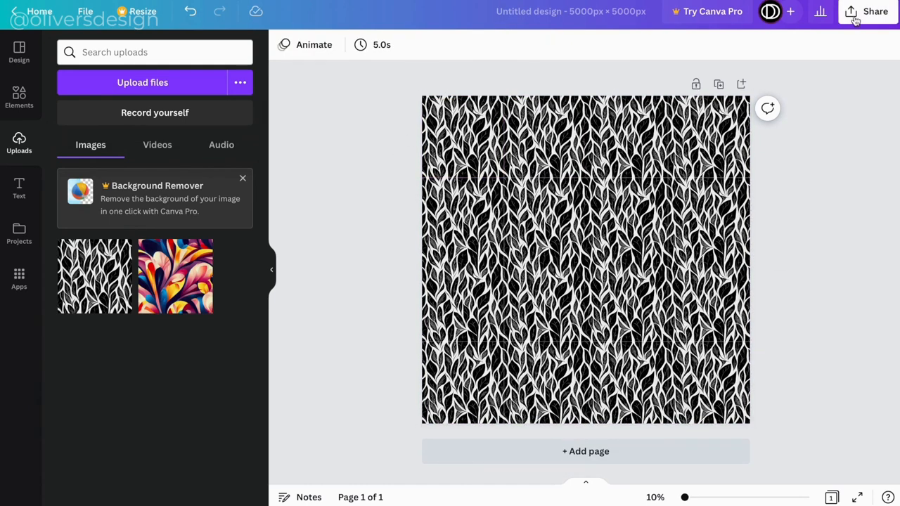
pyautogui.click(875, 11)
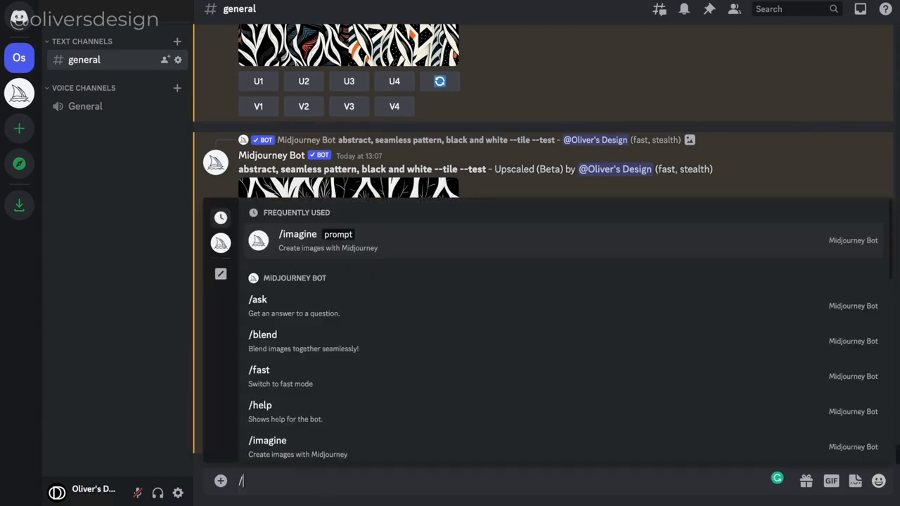
# Submit /imagine with the leaf image link plus 'seamless pattern'.
pyautogui.write('im')
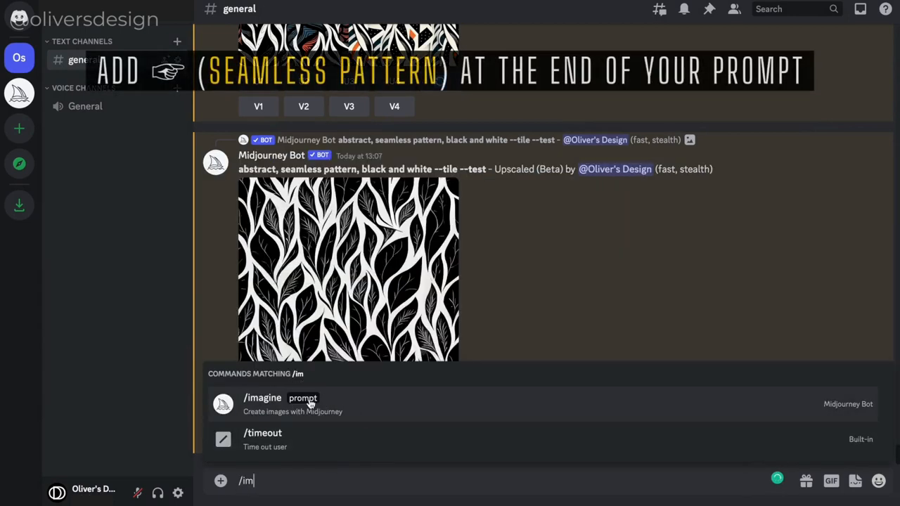
pyautogui.click(262, 398)
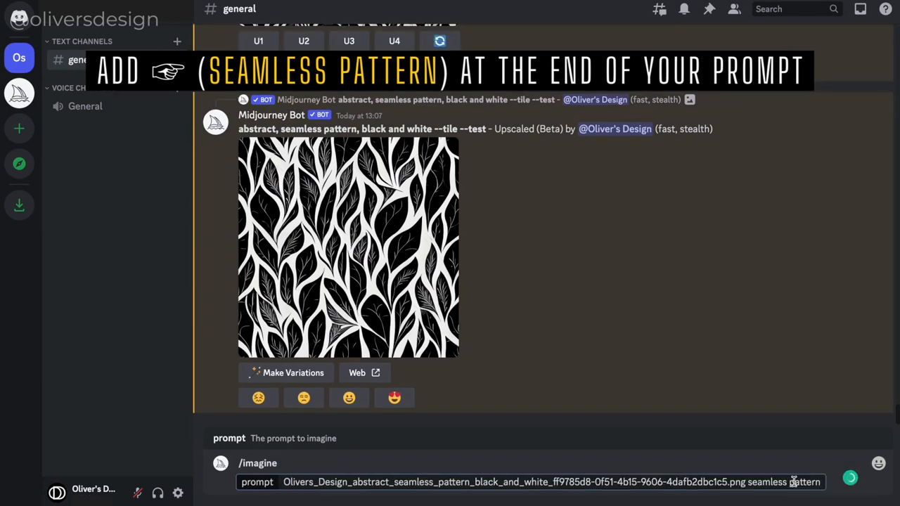
pyautogui.press('enter')
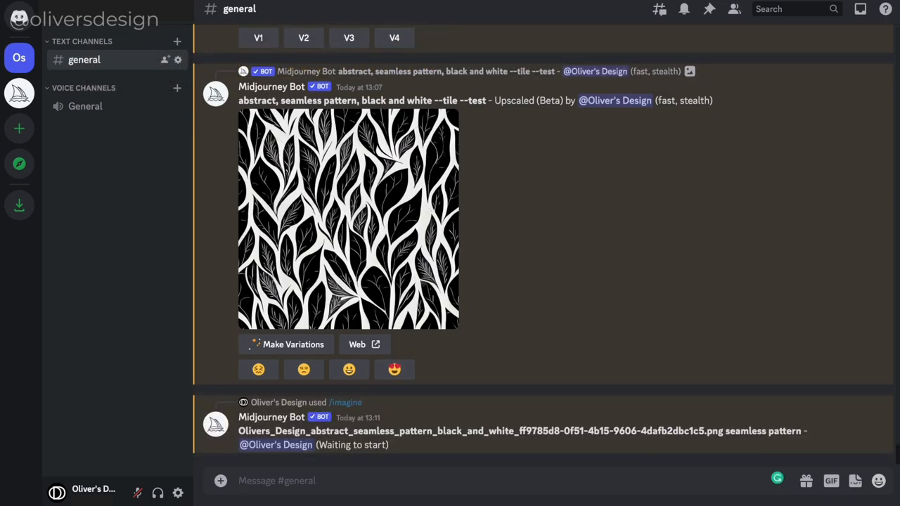